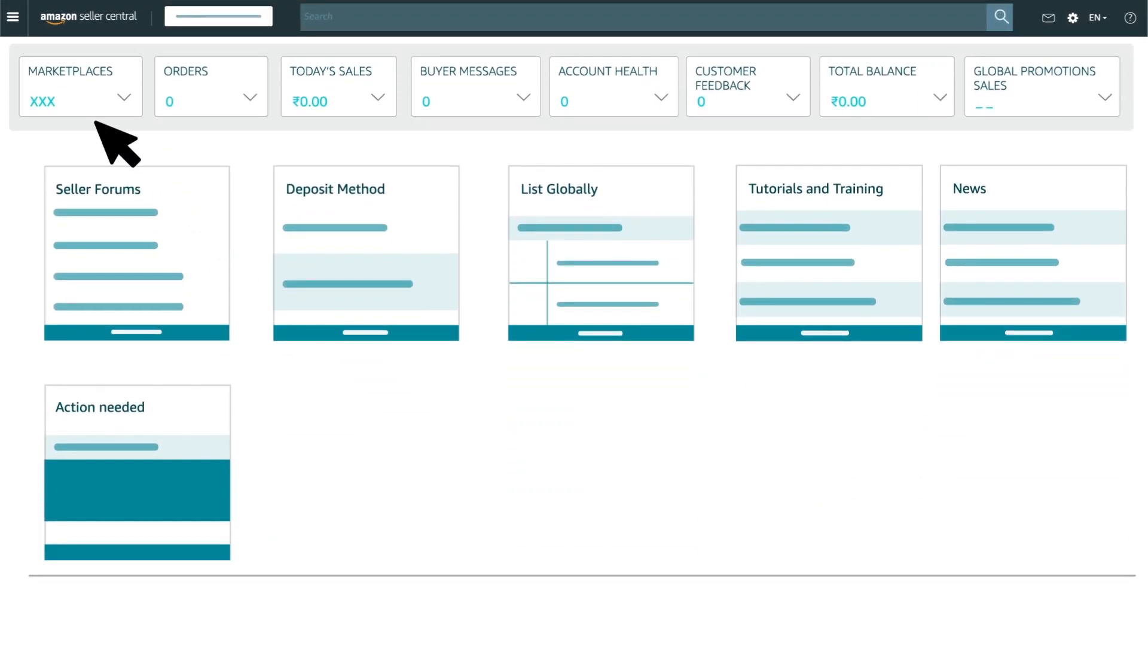
- Navigate from the main menu's Brands section to Manage Your Experiments
click(14, 16)
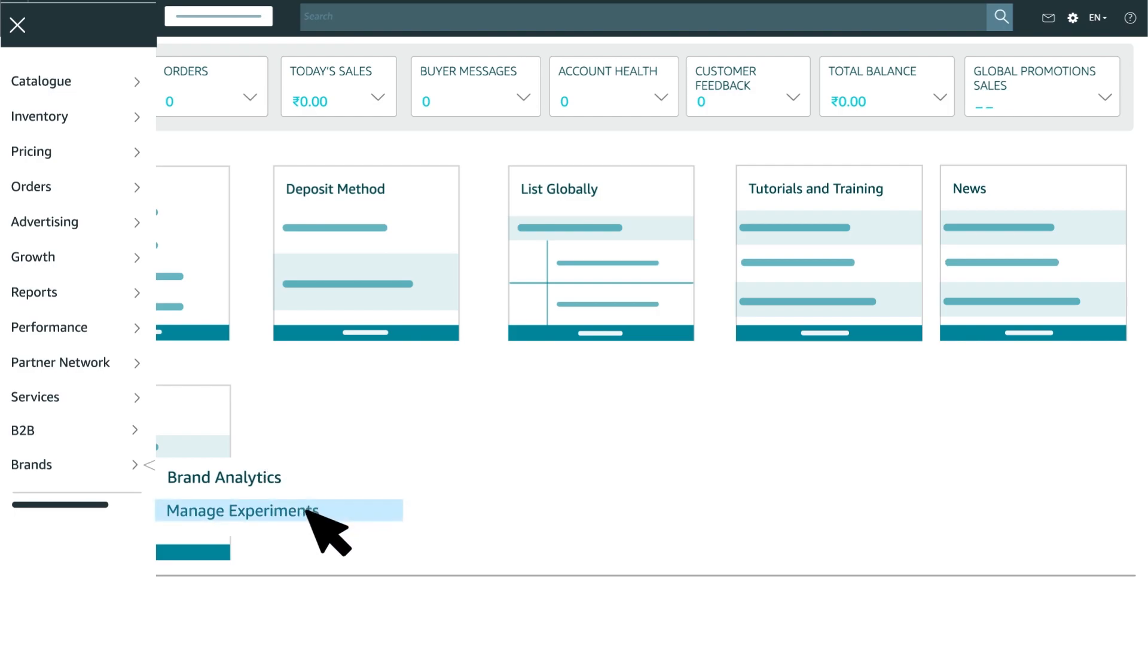
click(241, 510)
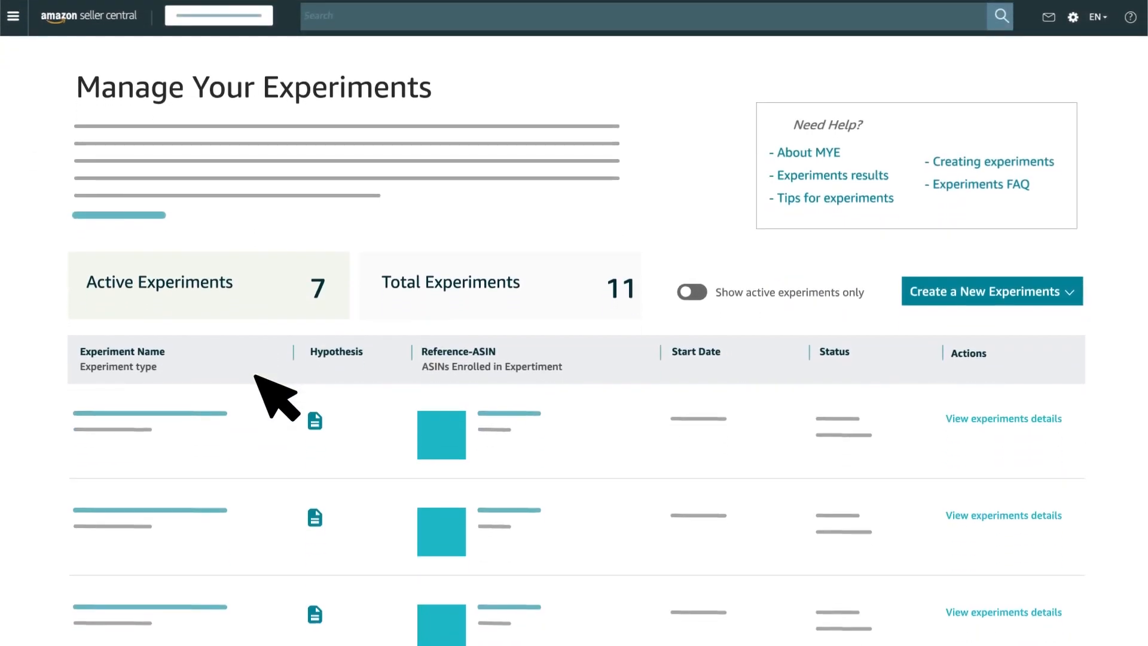
mouse_move(355, 322)
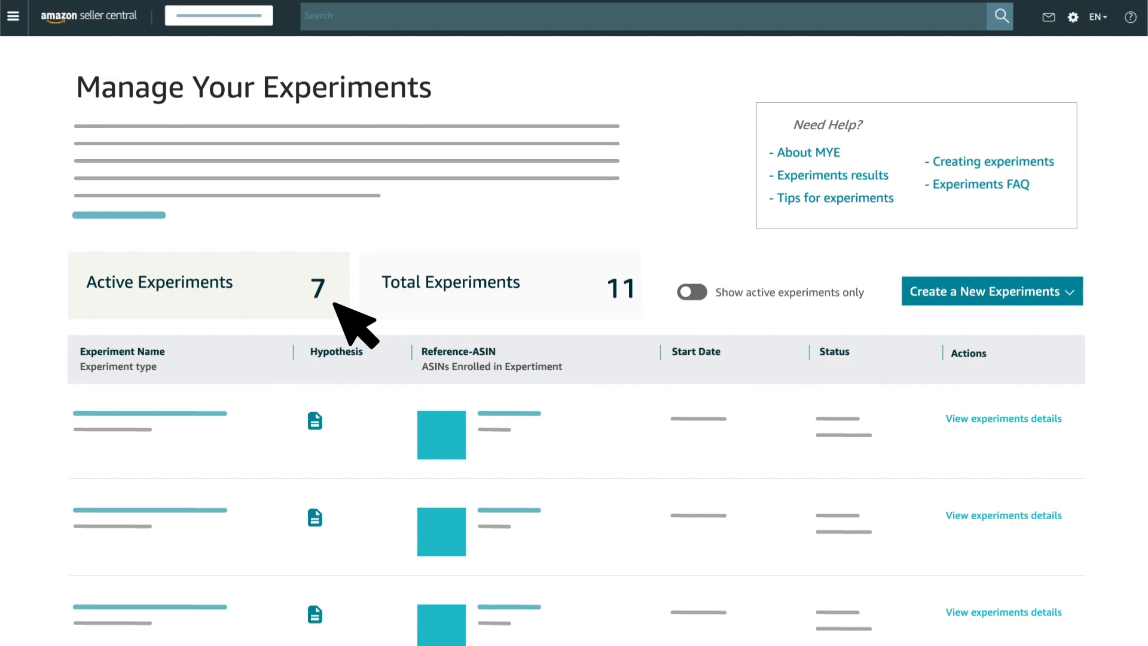
mouse_move(633, 333)
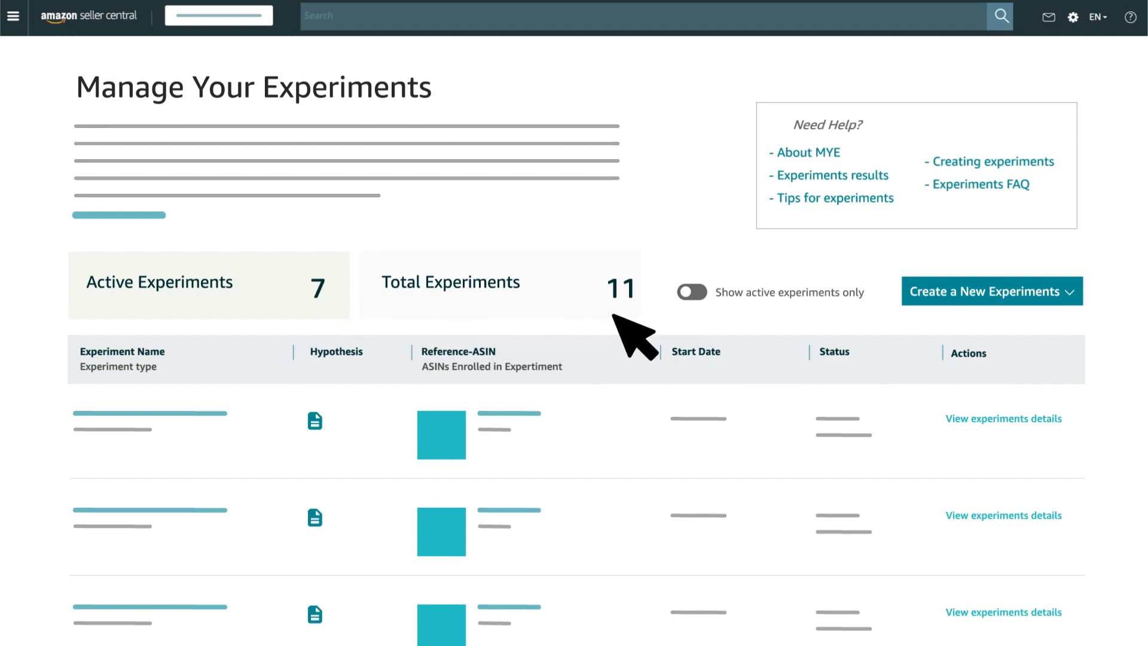
mouse_move(655, 407)
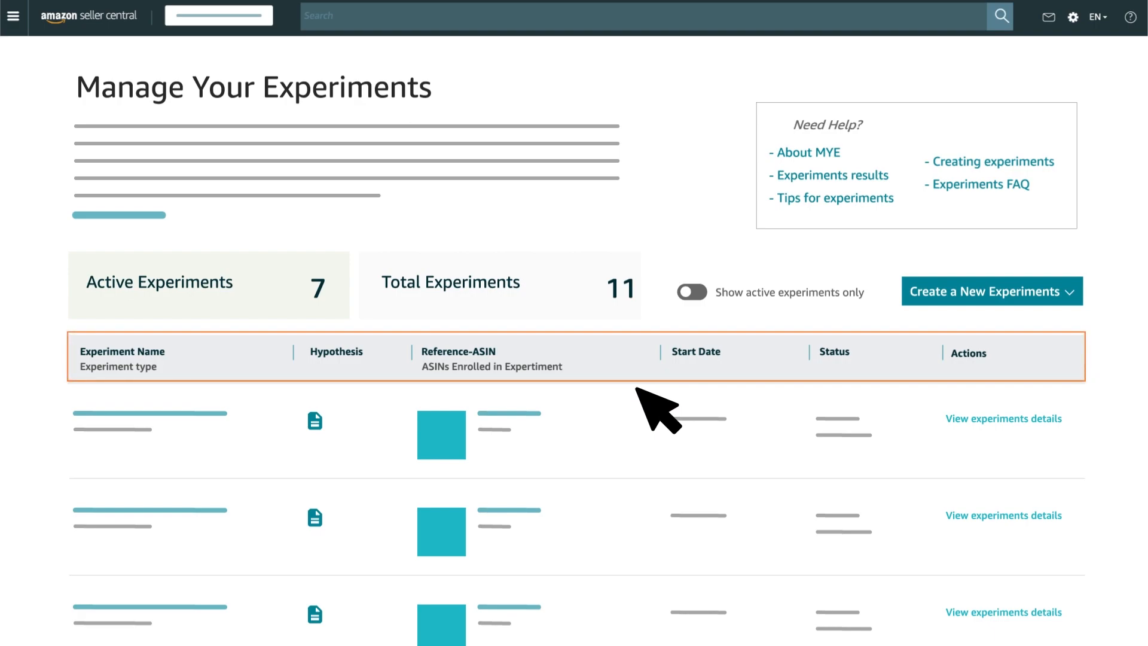
mouse_move(498, 395)
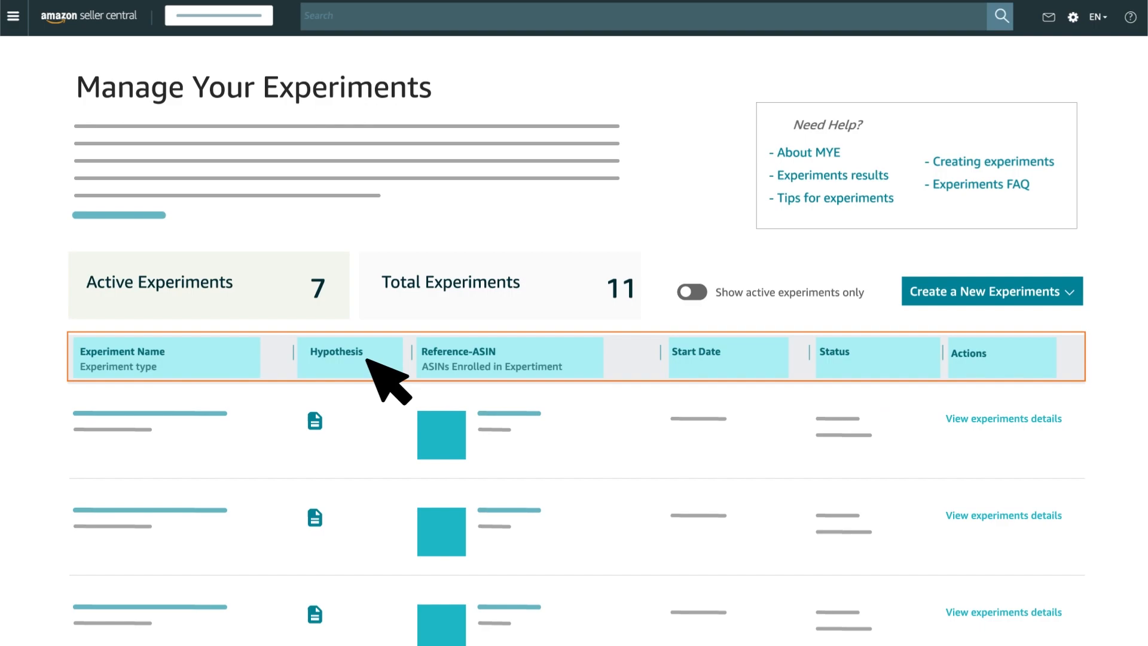
mouse_move(910, 384)
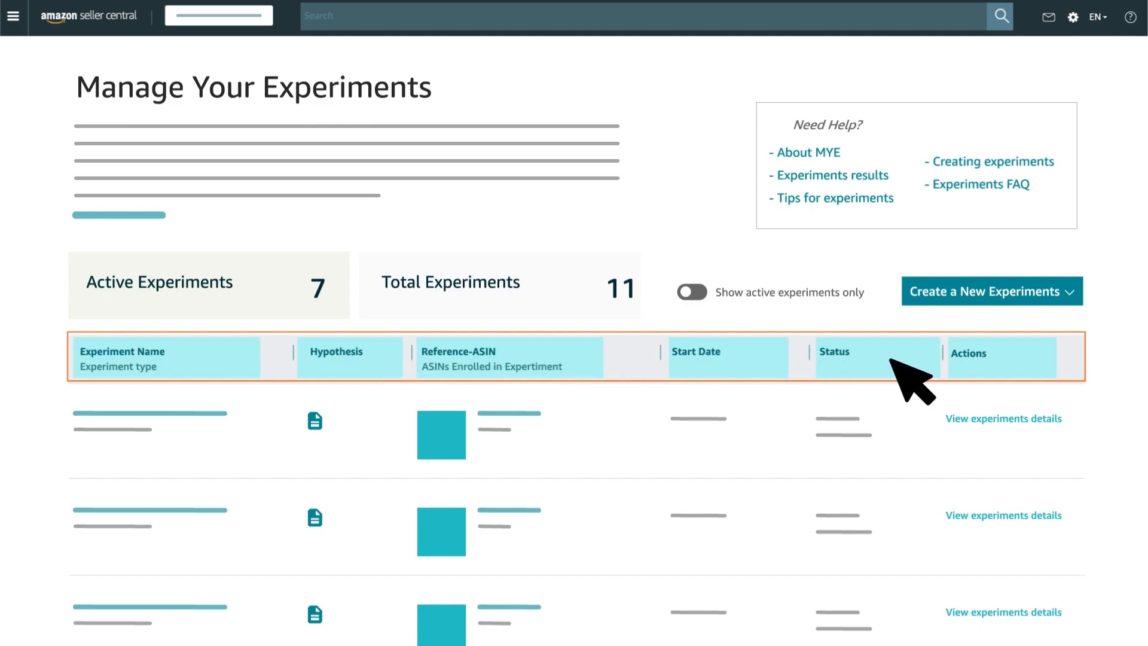
mouse_move(1041, 444)
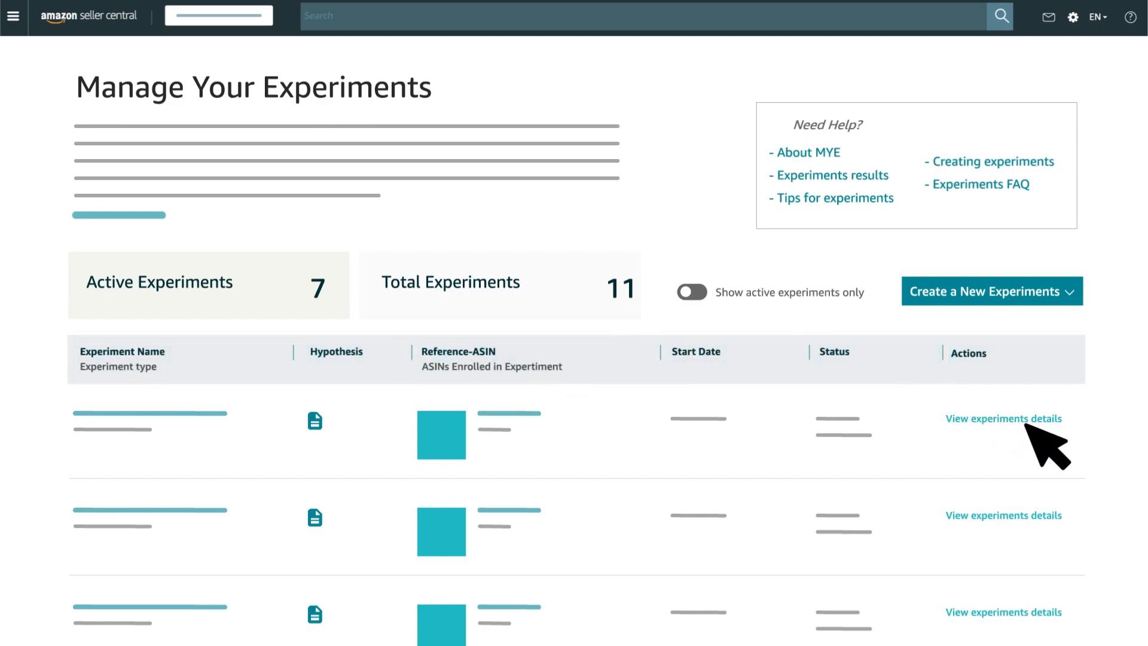
mouse_move(1067, 452)
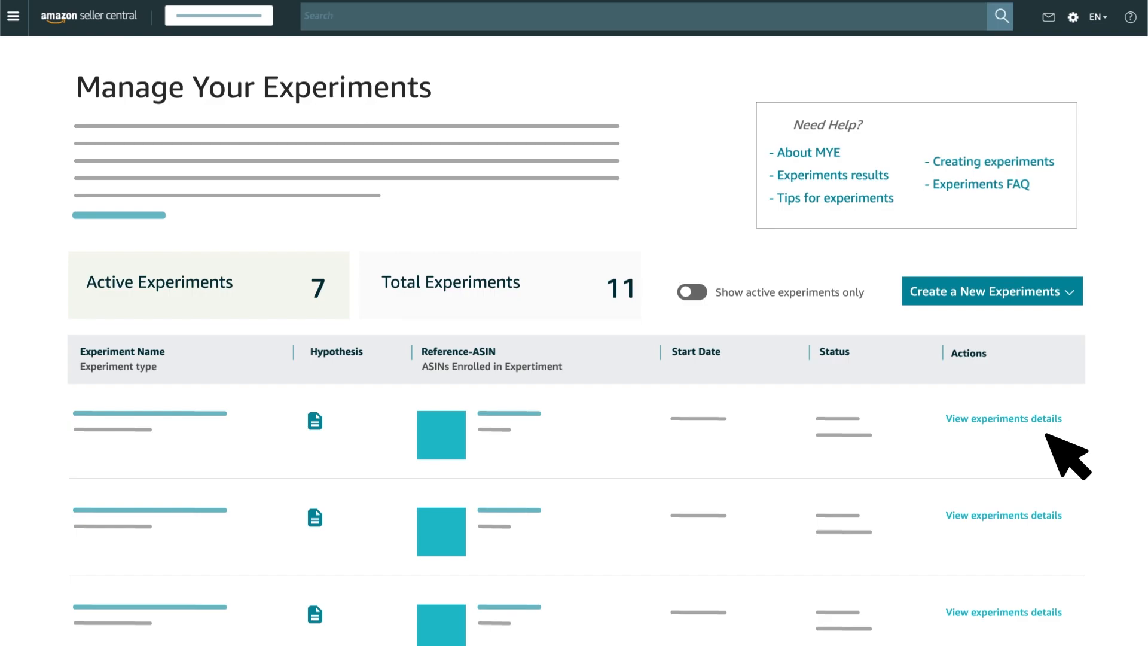
- Show the new-experiment types: A+ Content, Product Title and Main Image
scroll(down, 3)
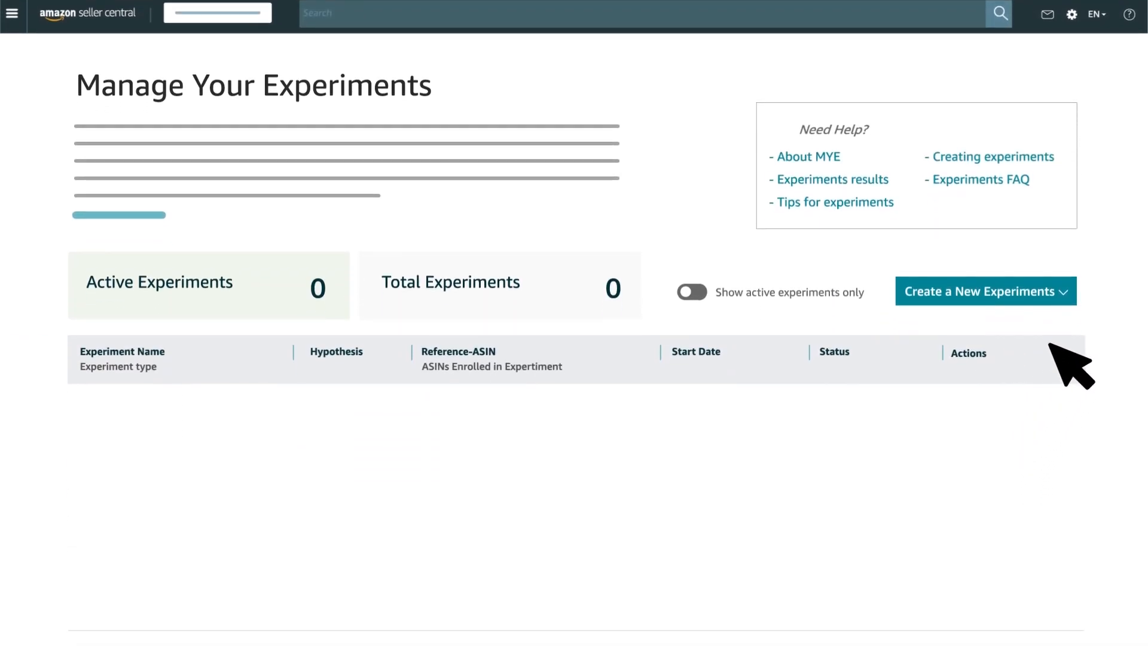
click(985, 291)
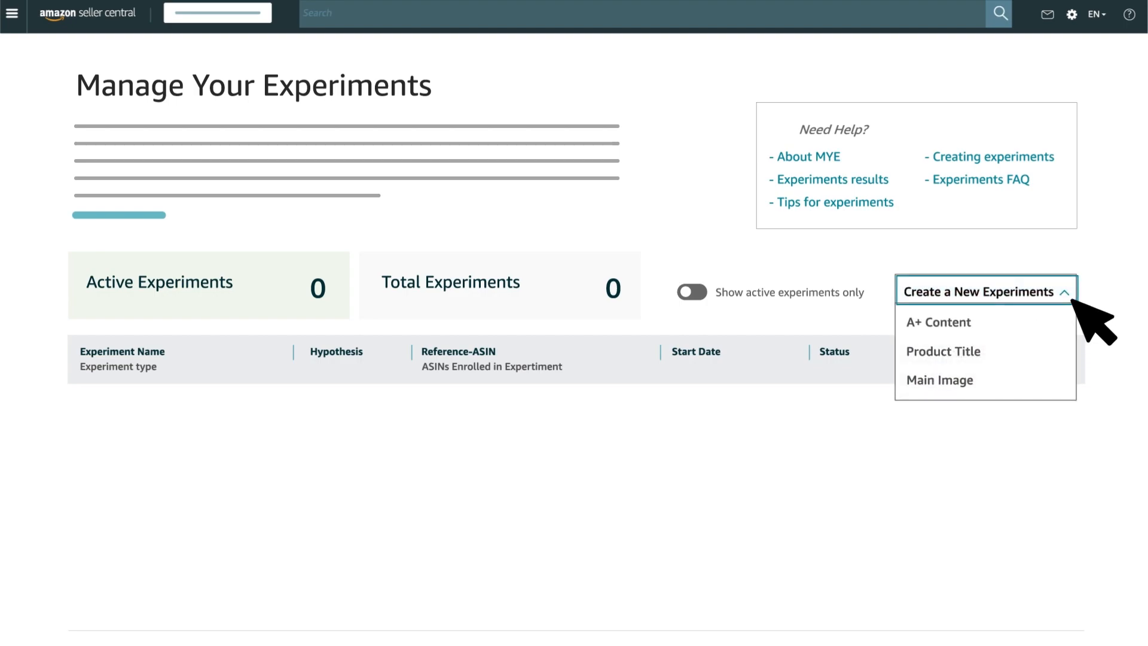
mouse_move(1083, 323)
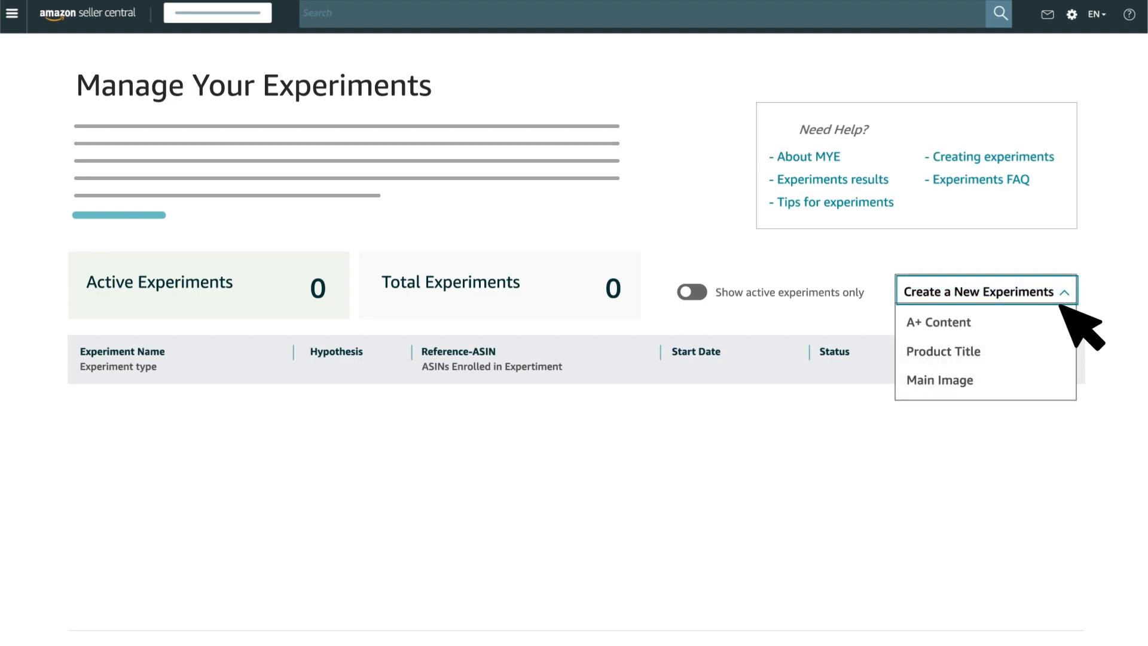
mouse_move(1024, 352)
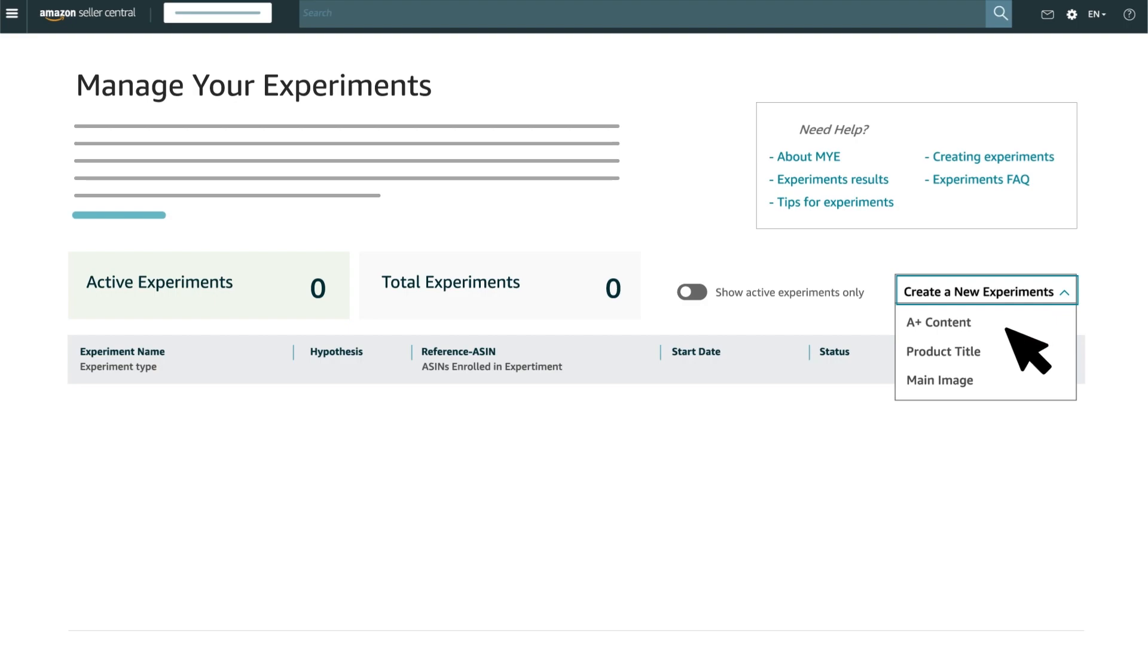
mouse_move(1024, 414)
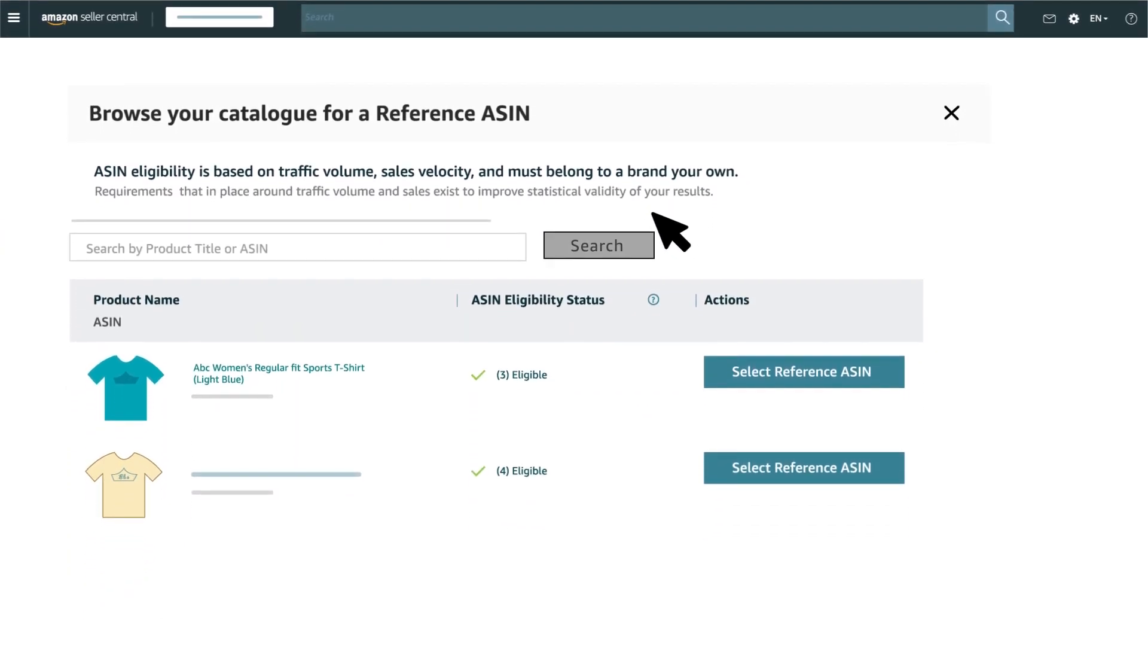
mouse_move(508, 135)
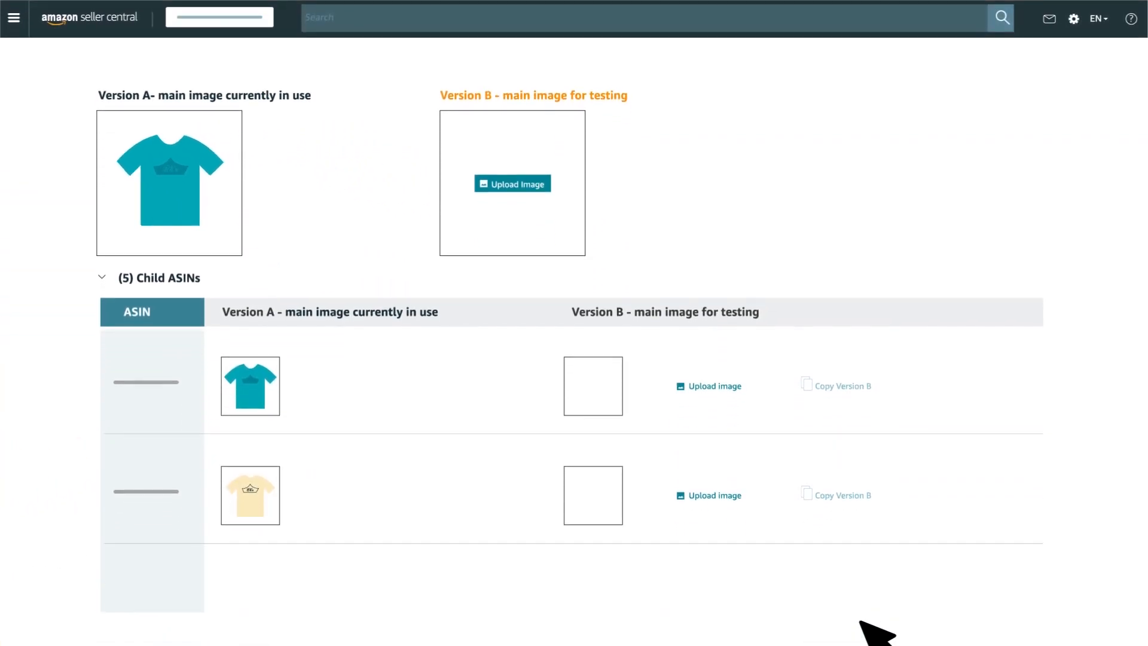
mouse_move(366, 410)
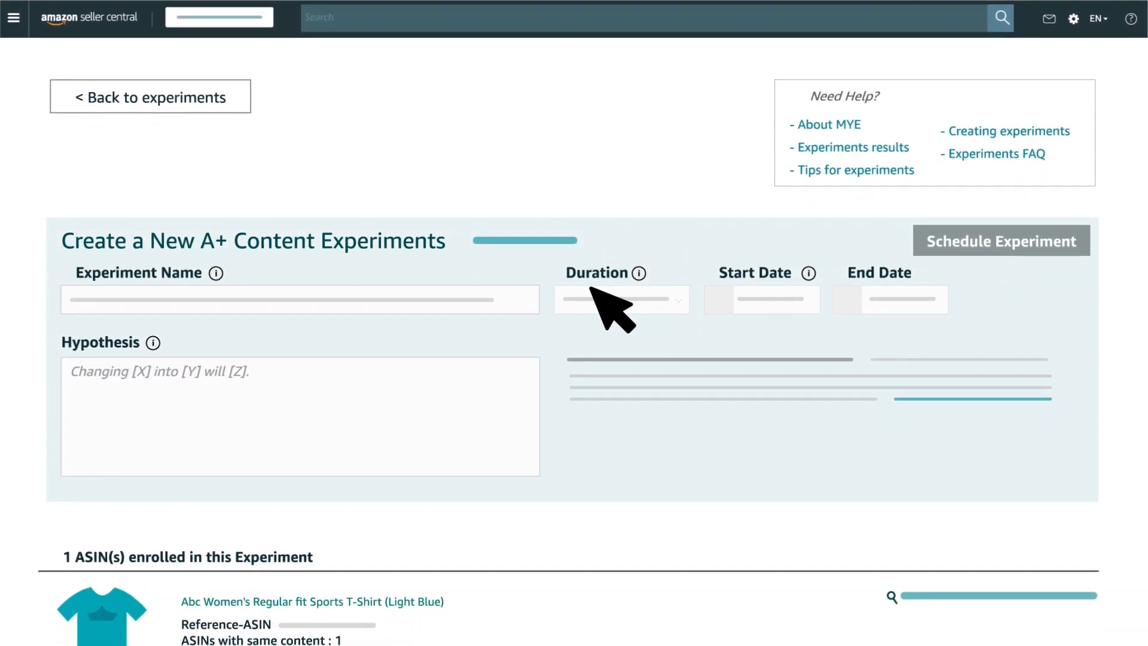
mouse_move(480, 285)
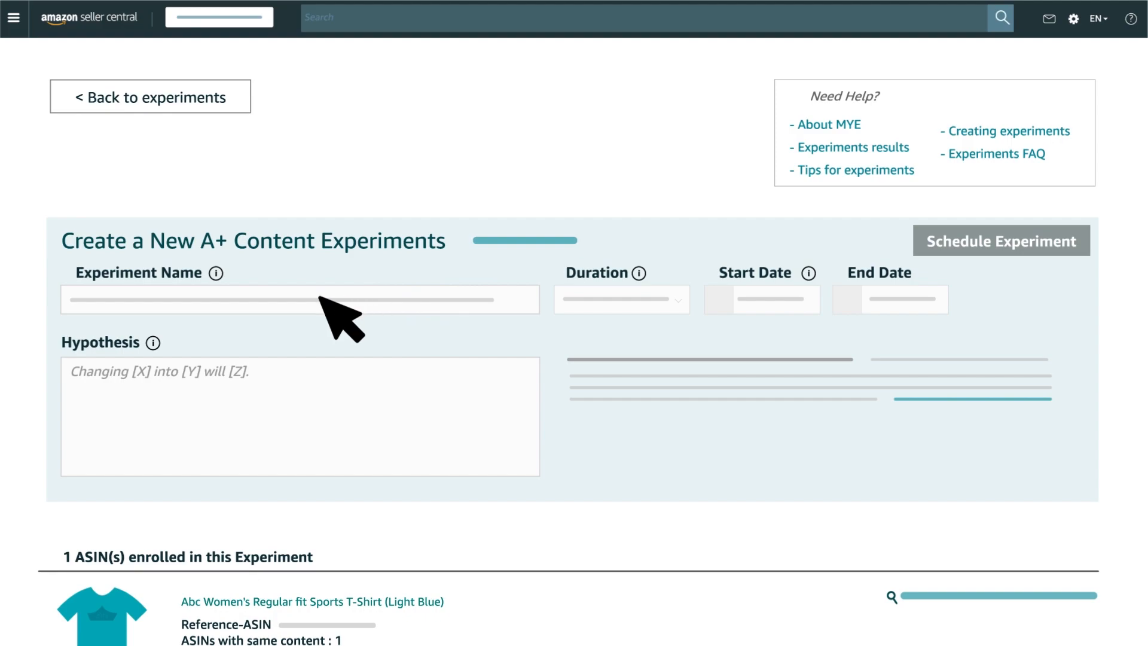
mouse_move(241, 349)
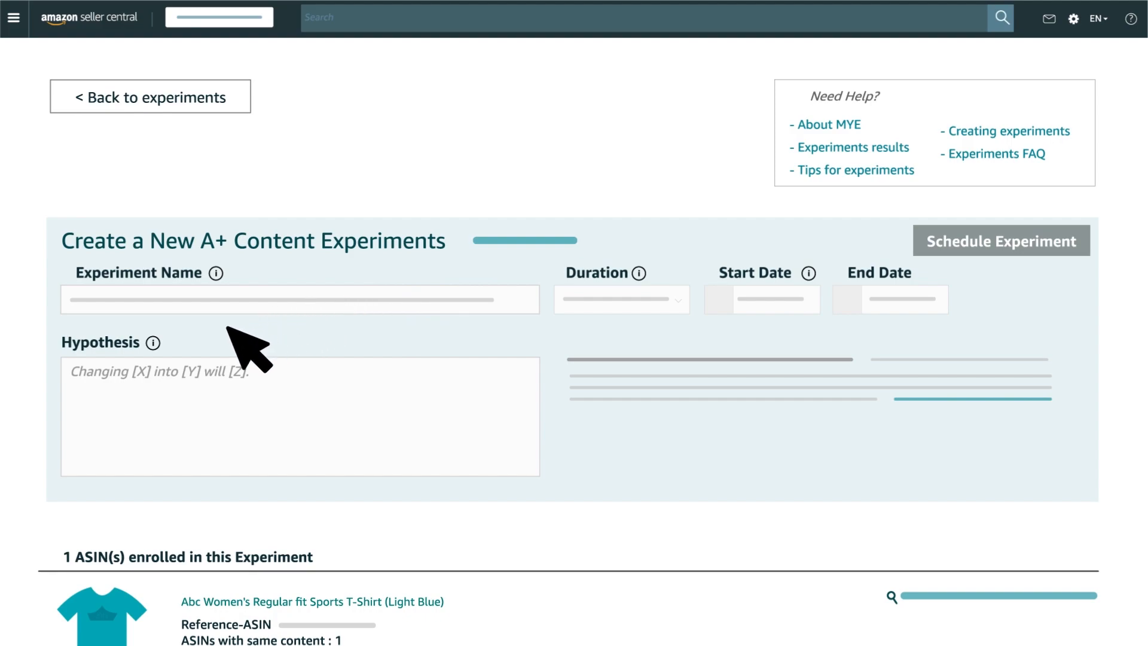
mouse_move(209, 366)
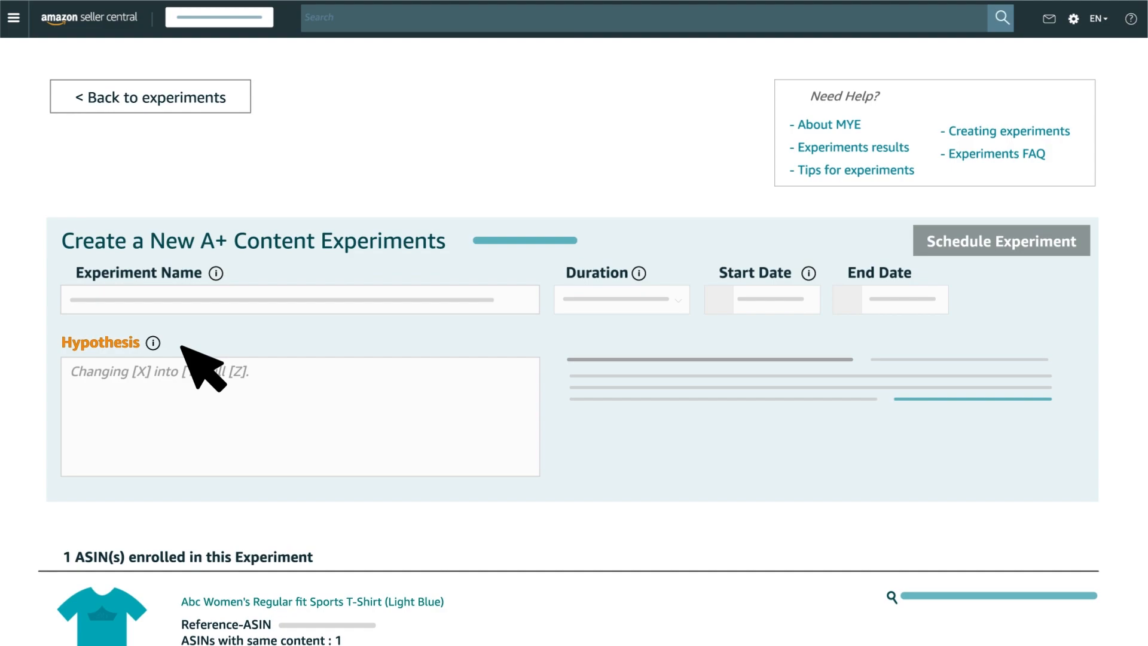
- Enter the hypothesis that a descriptive rather than vague product title will drive more sales
text(Changing my product title from being vague to being more descriptive will drive more sales.)
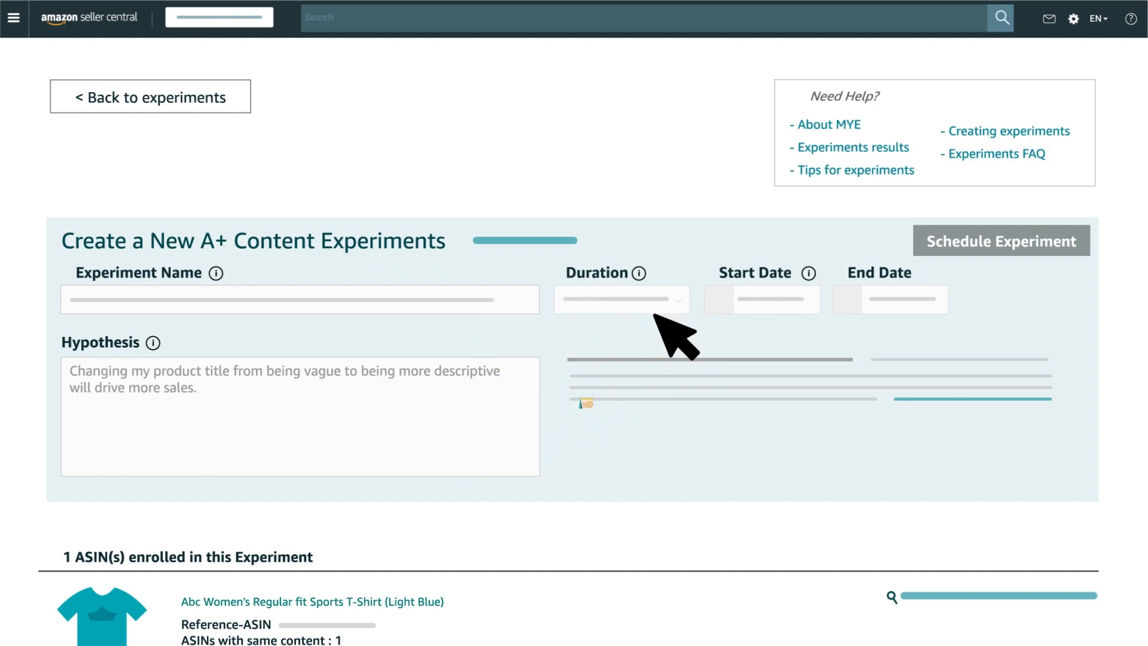
- Scroll through the Version A and Version B title and main image sections
scroll(down, 3)
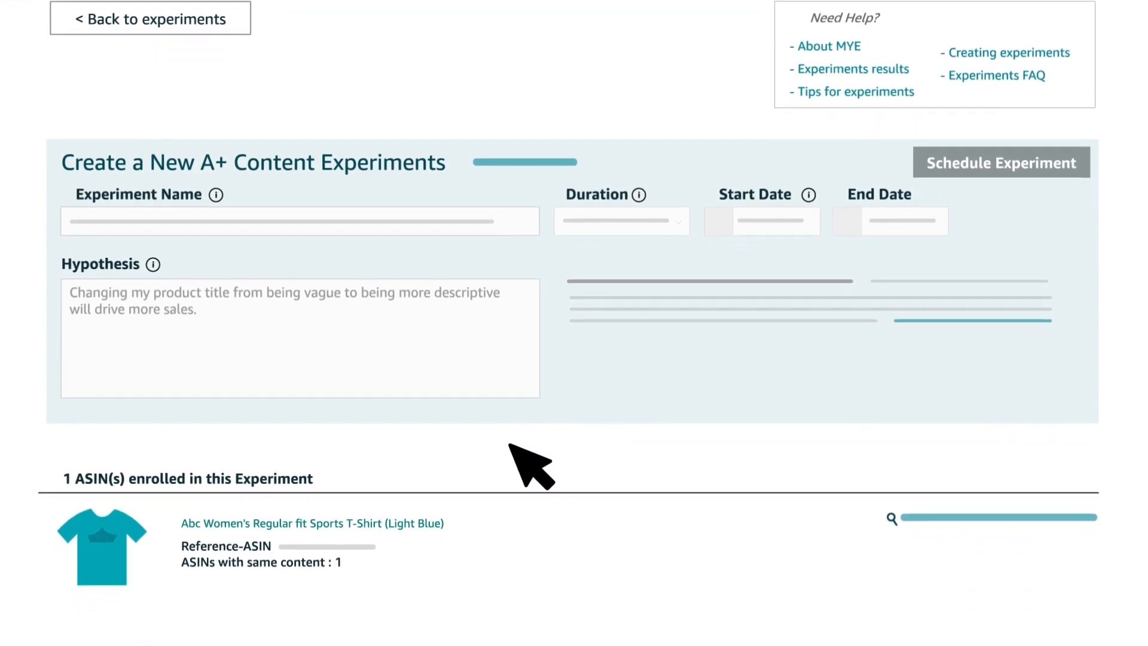
scroll(down, 3)
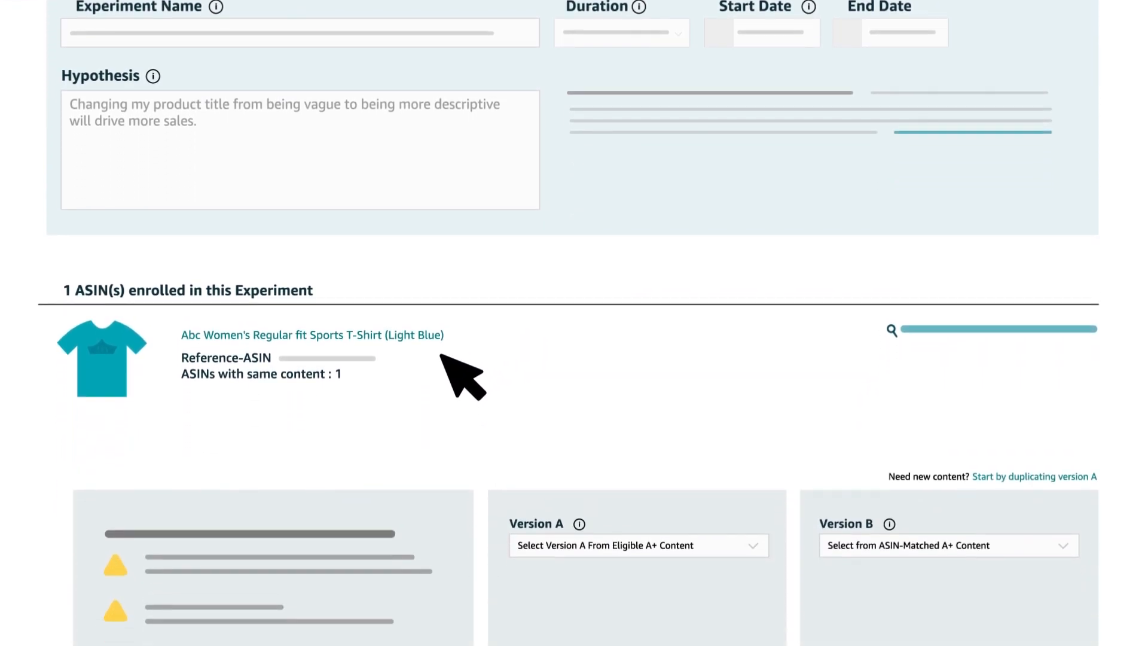
scroll(down, 3)
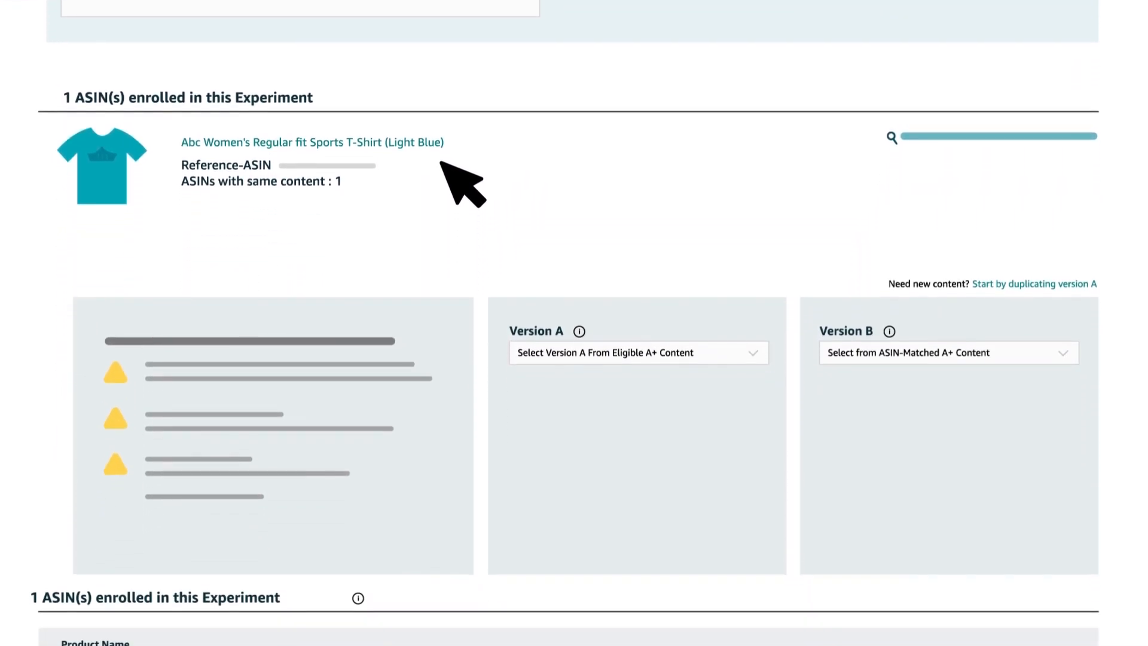
scroll(down, 3)
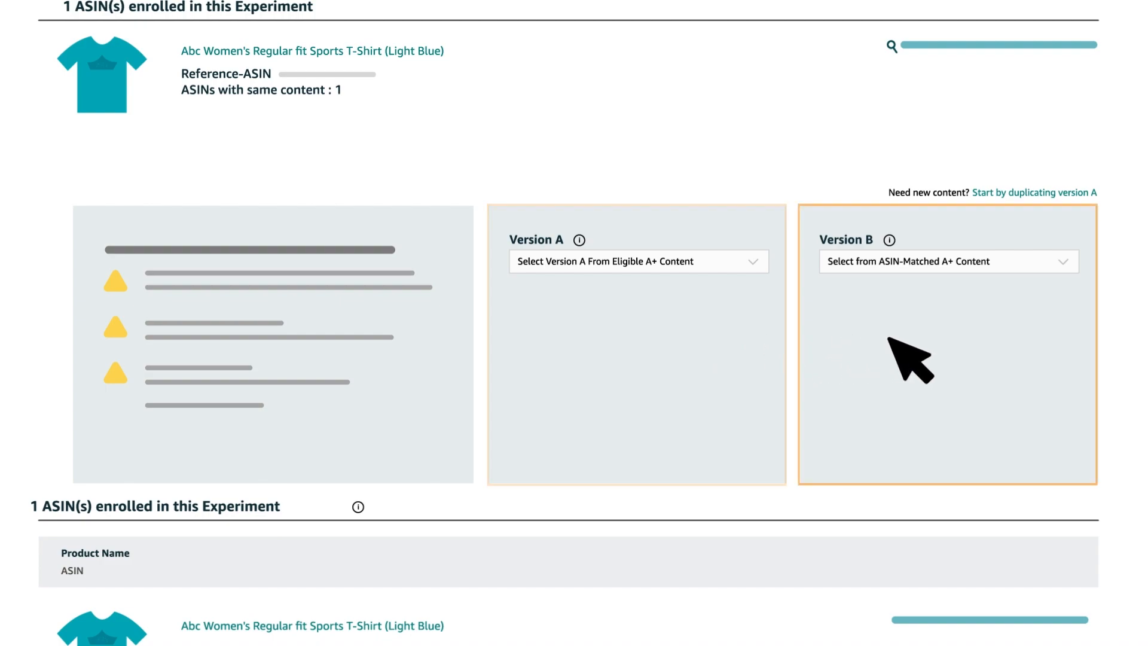
mouse_move(937, 359)
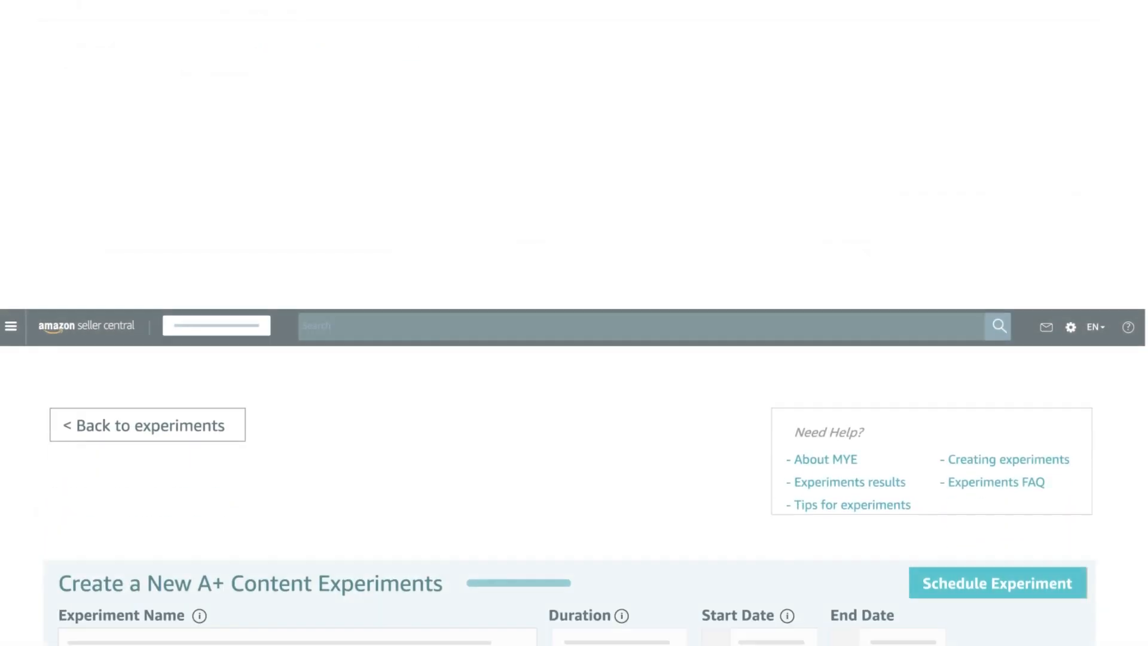
scroll(down, 3)
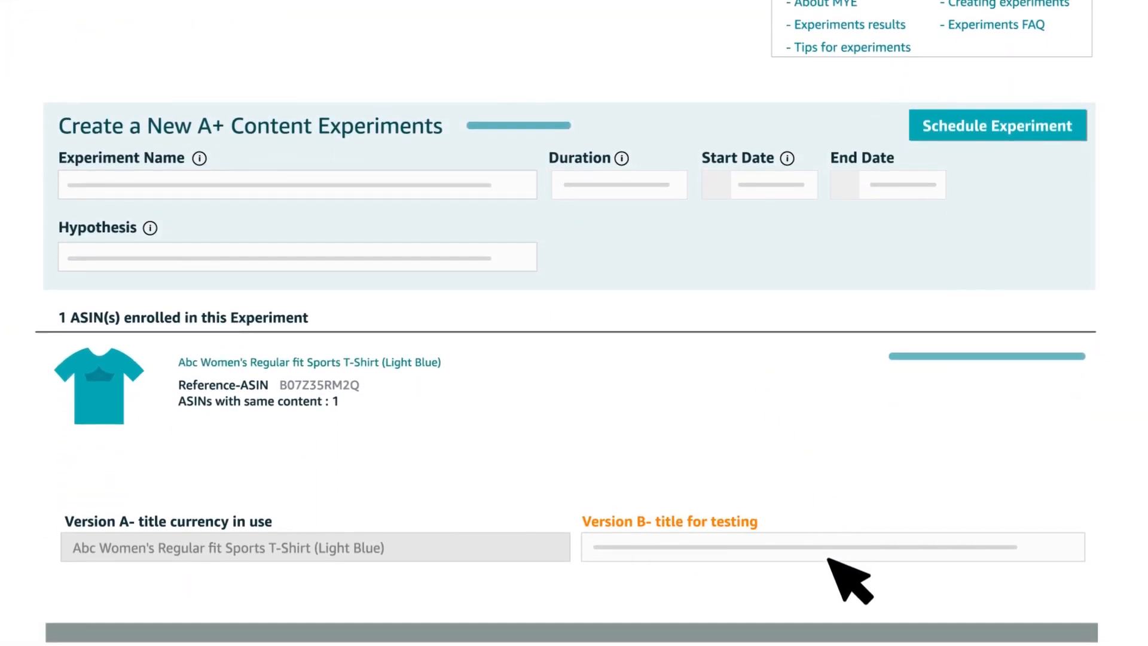
scroll(down, 3)
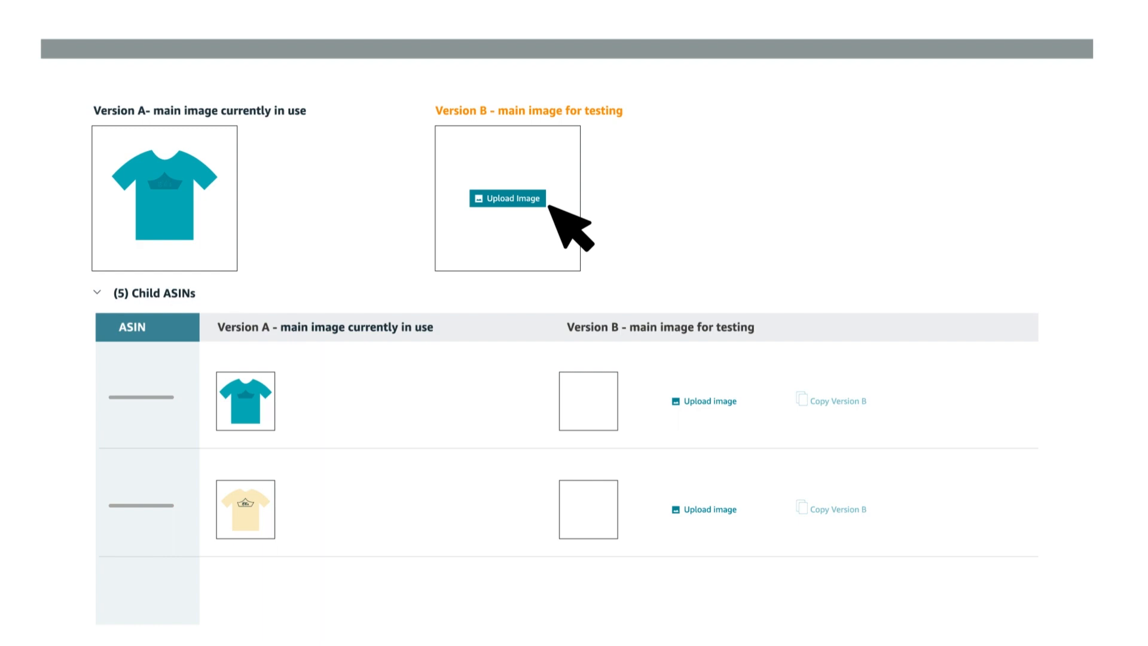
scroll(up, 3)
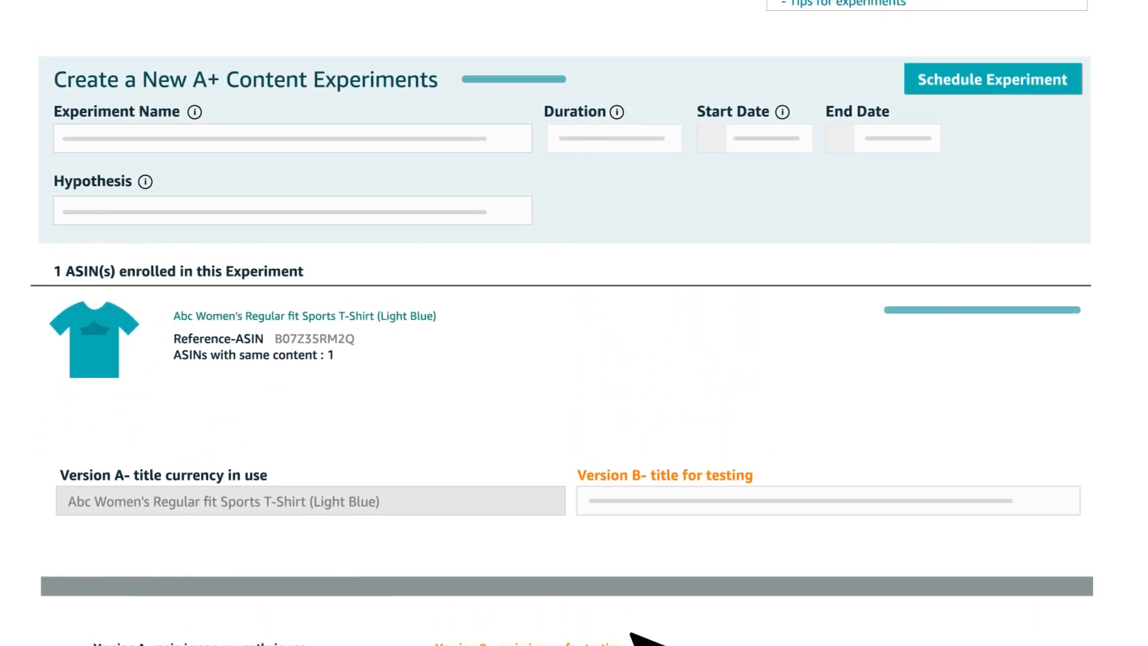
scroll(up, 3)
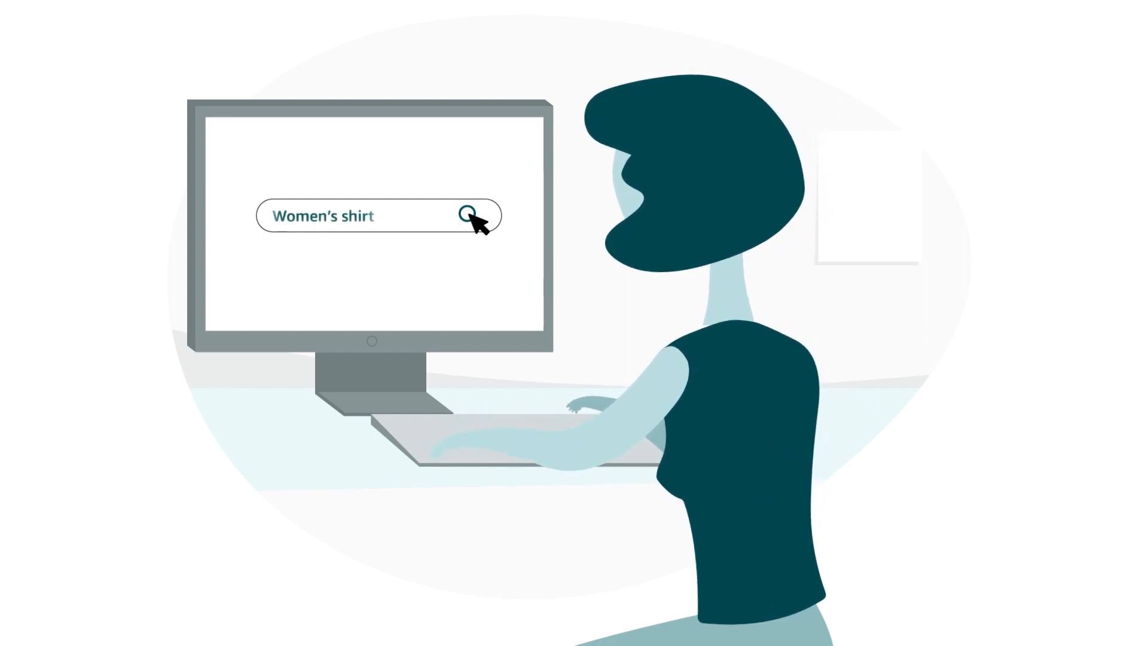
- Review the T-shirt experiment's units-sold results and publish winning Version B
click(467, 215)
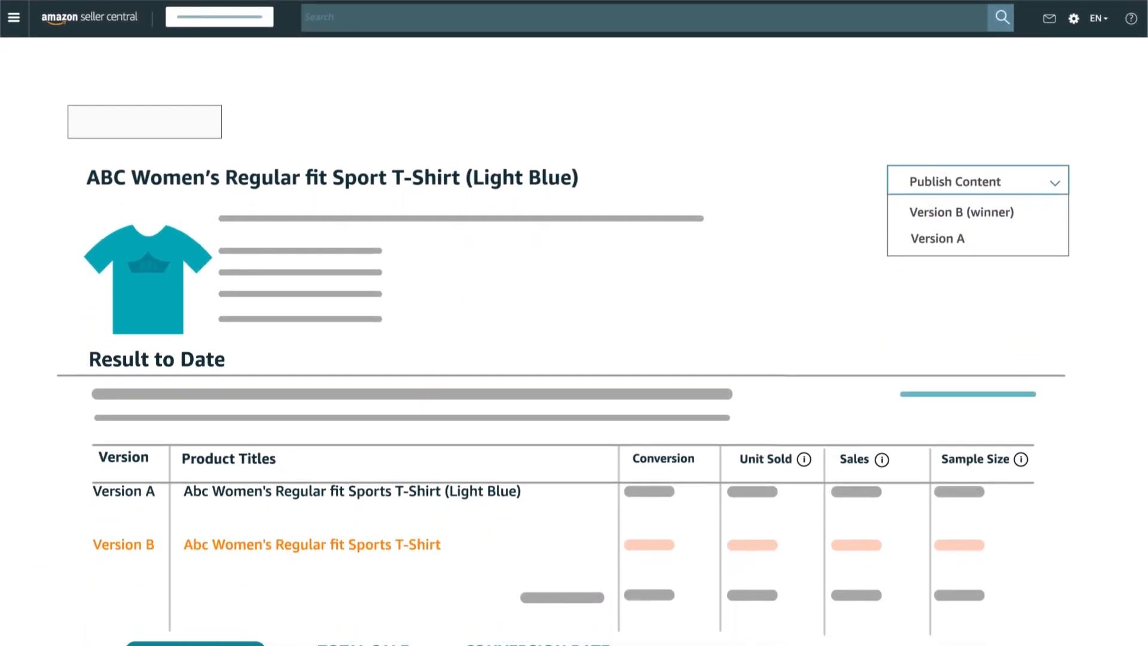
scroll(down, 3)
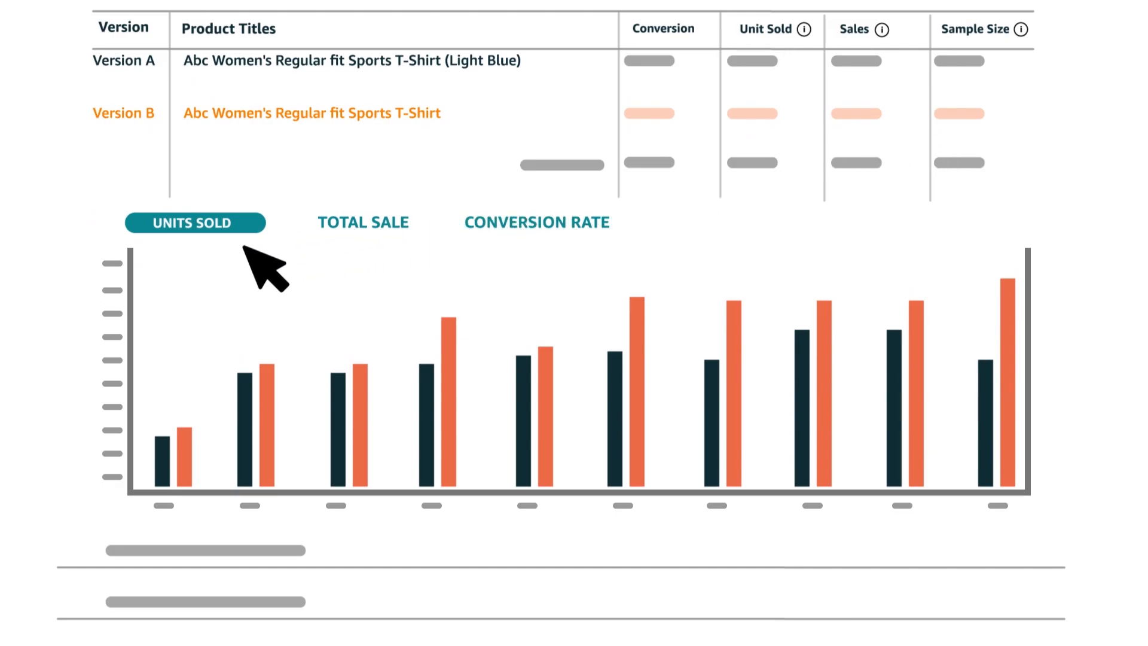
mouse_move(521, 260)
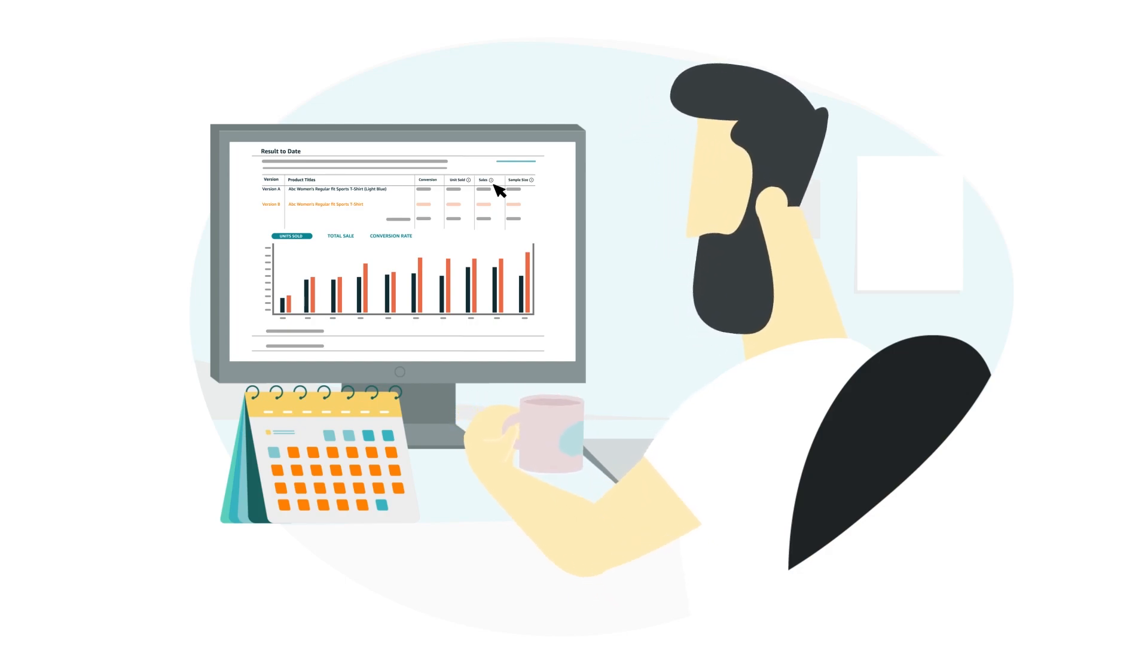
click(974, 181)
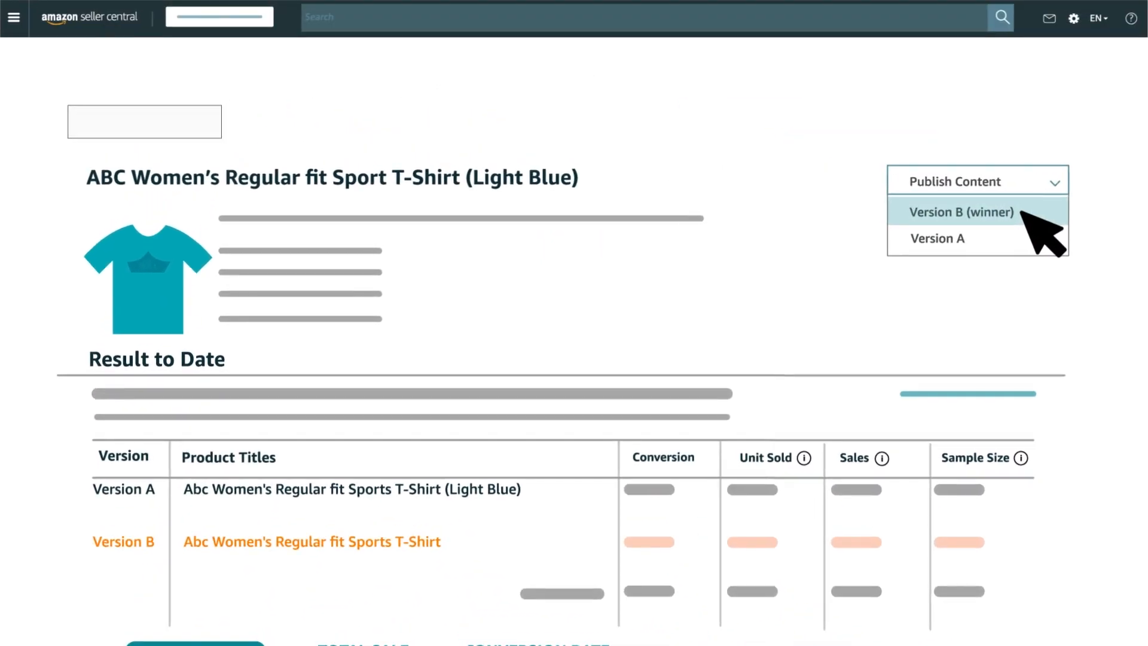